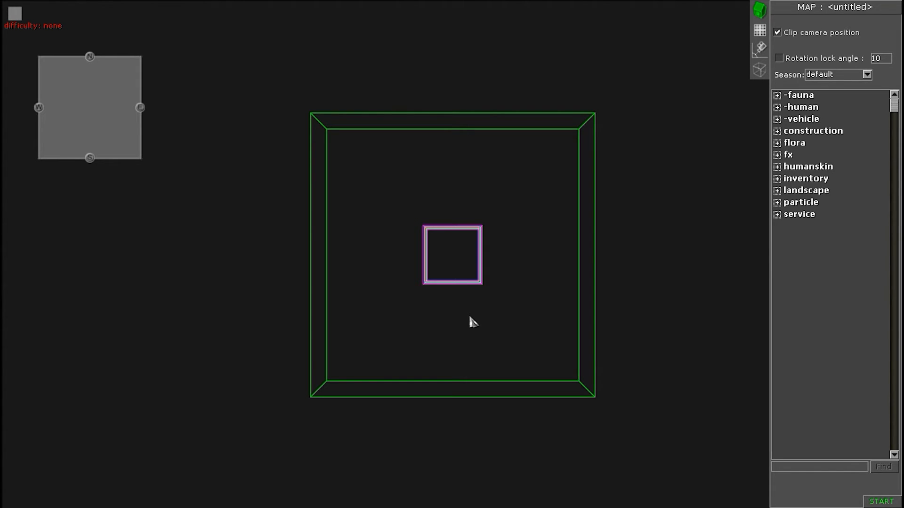
mouse_move(513, 243)
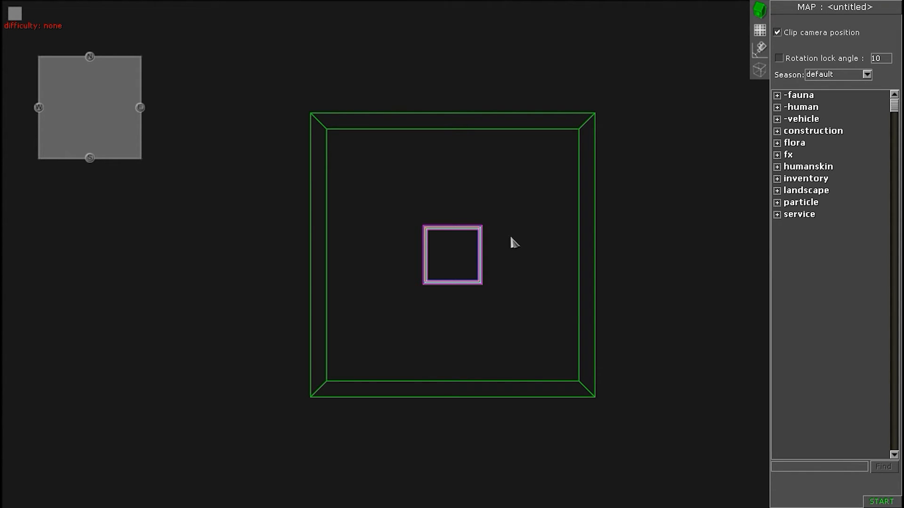
mouse_move(389, 212)
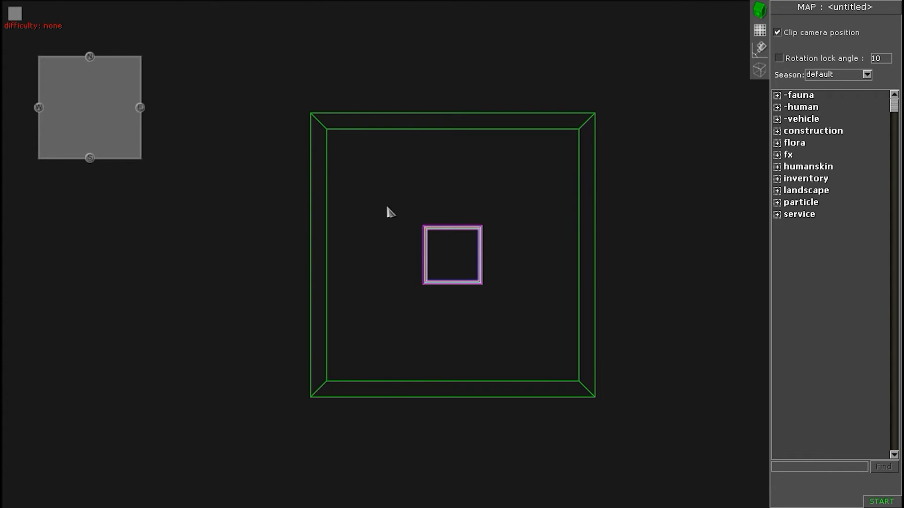
mouse_move(594, 325)
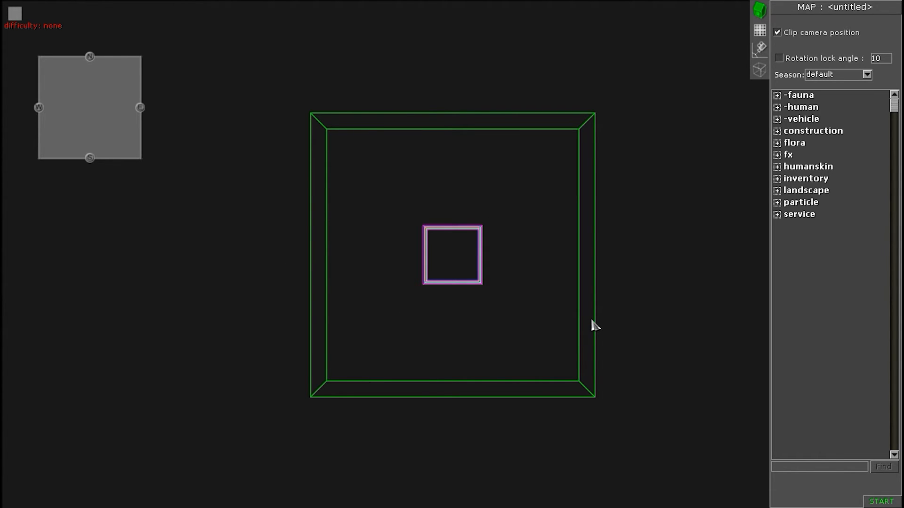
mouse_move(524, 300)
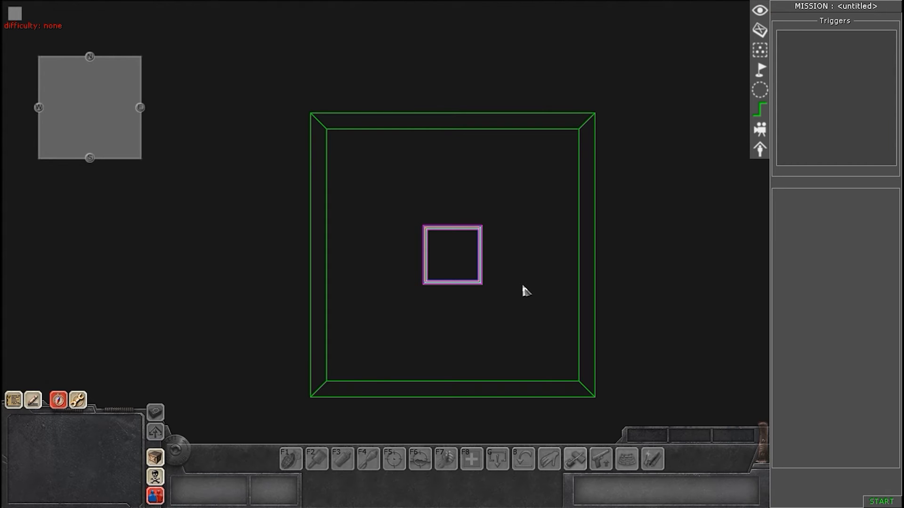
mouse_move(620, 253)
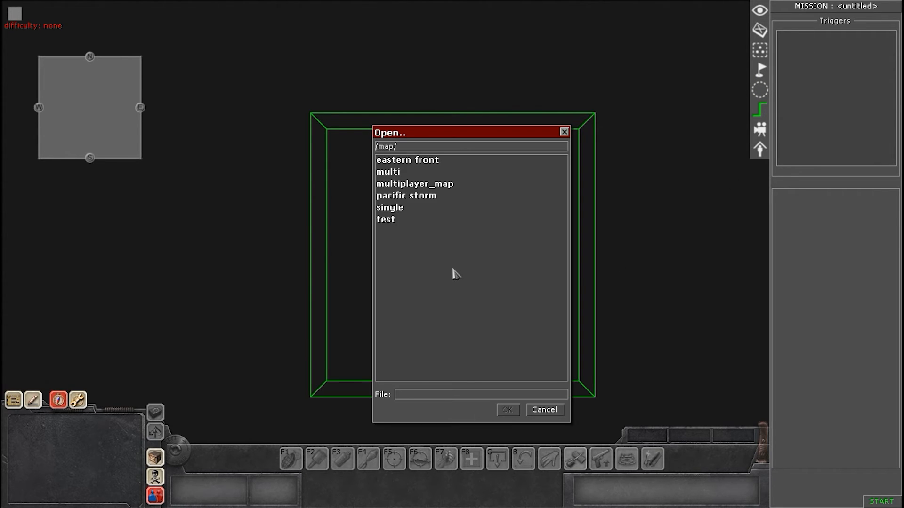
Step: Enter the multi map folder in the mission browser
left_click(387, 172)
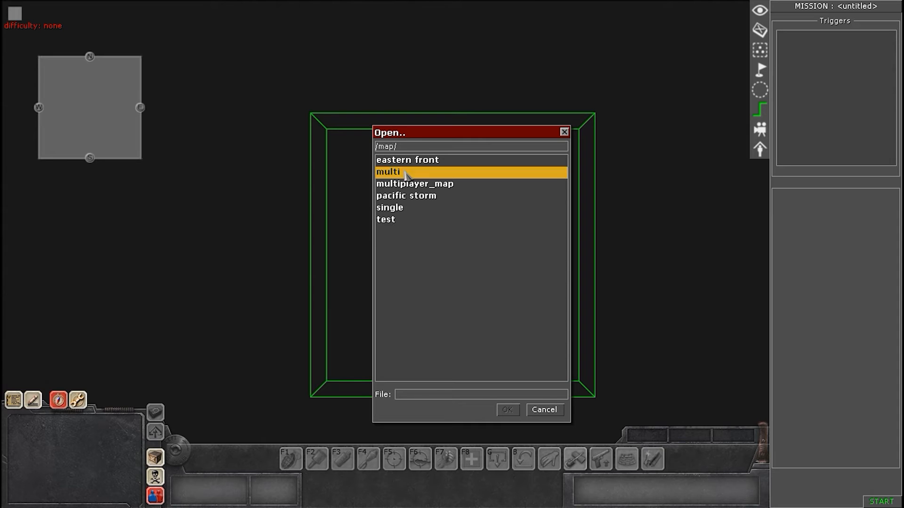
double_click(386, 172)
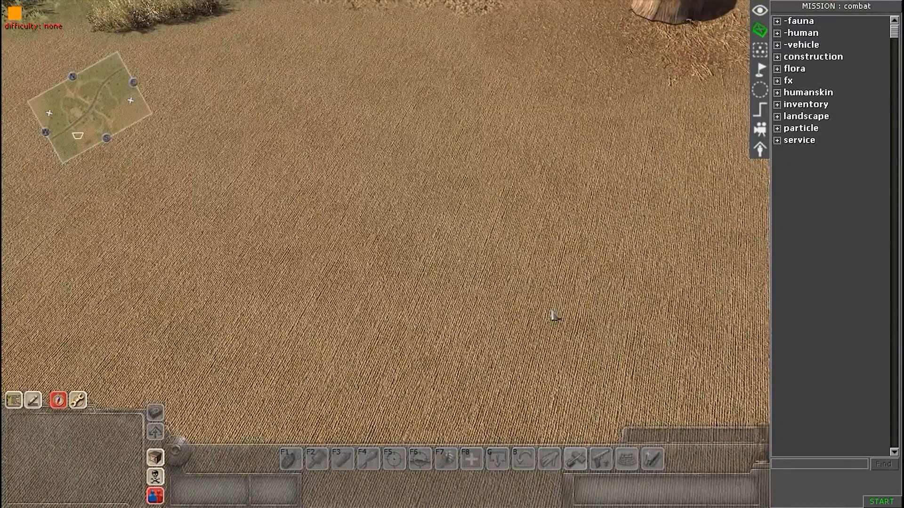
Step: Expand the human unit categories and select the rifleman placed on the combat field
left_click(777, 32)
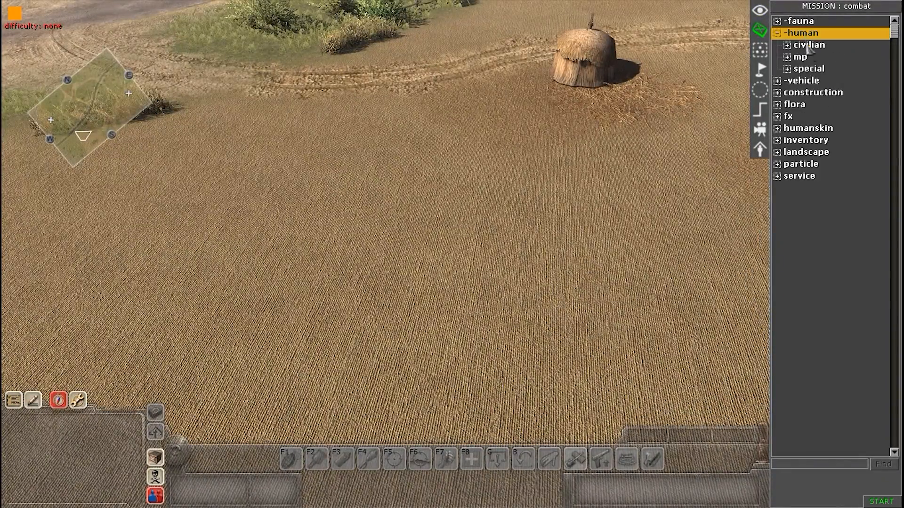
left_click(785, 57)
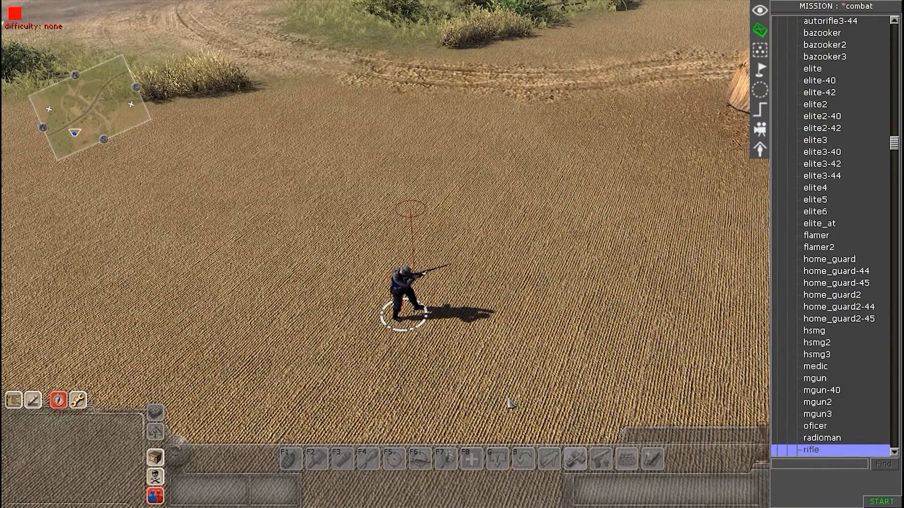
left_click(812, 450)
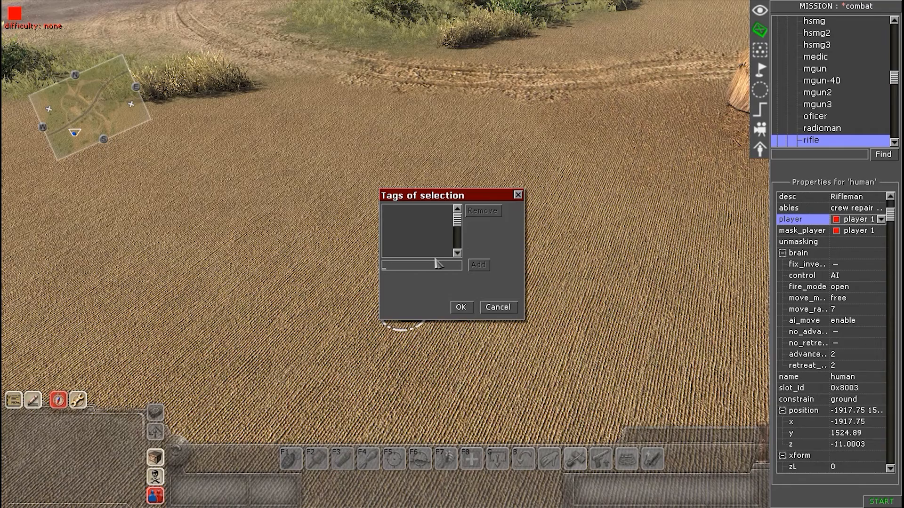
Step: Add the tag 'patrol' to the selected rifleman and confirm
type("patrol")
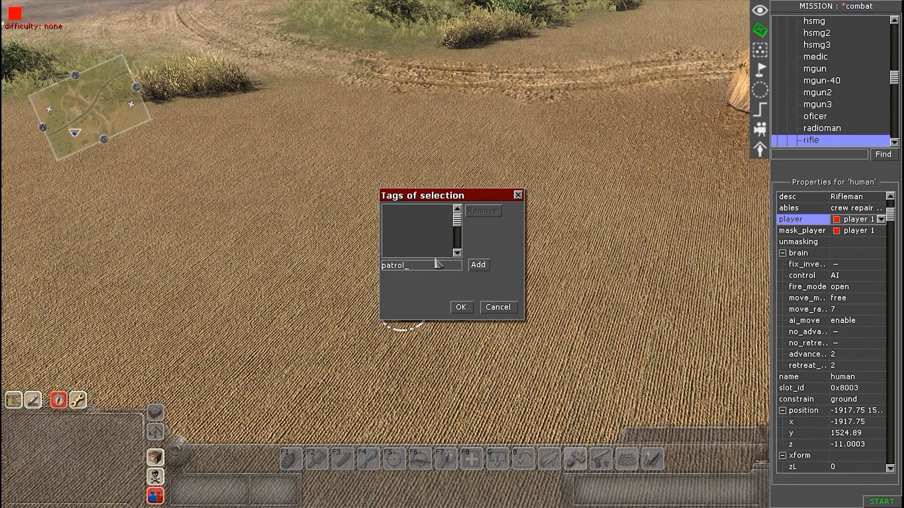
left_click(477, 264)
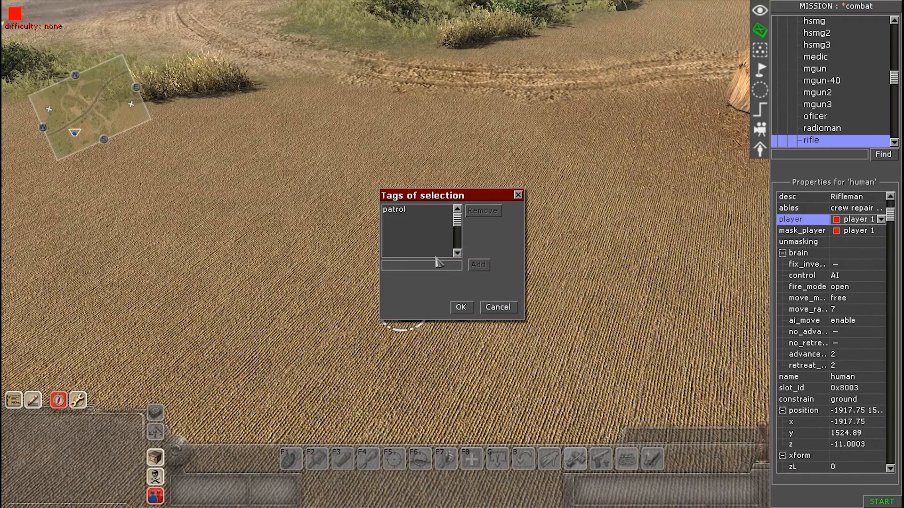
left_click(460, 307)
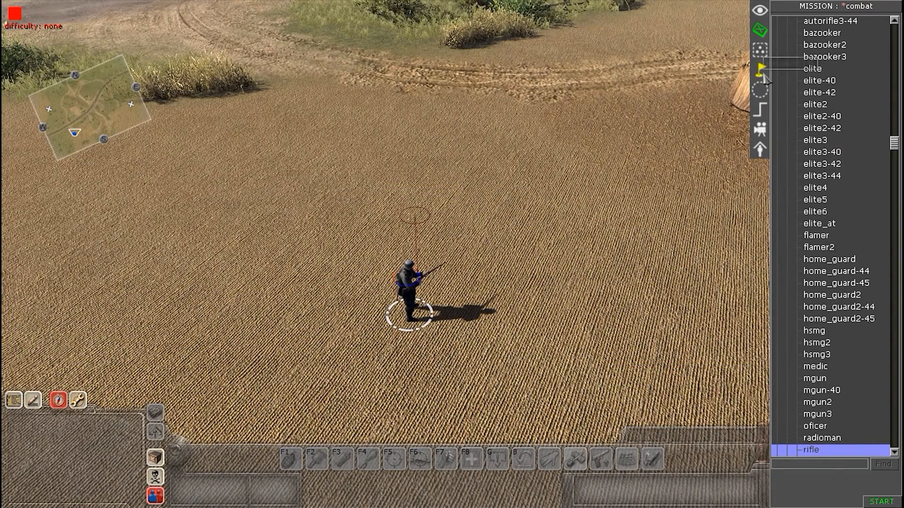
mouse_move(759, 71)
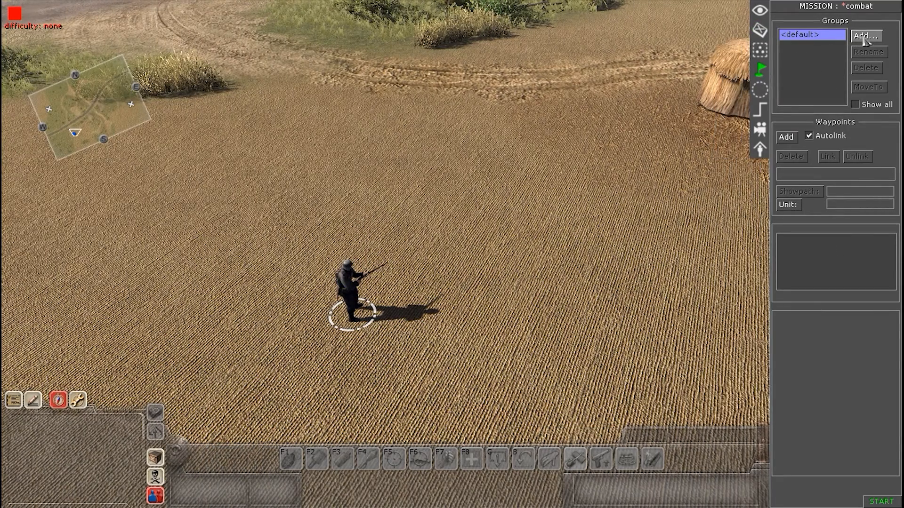
Step: Create a new waypoint group named 'patrol'
left_click(865, 35)
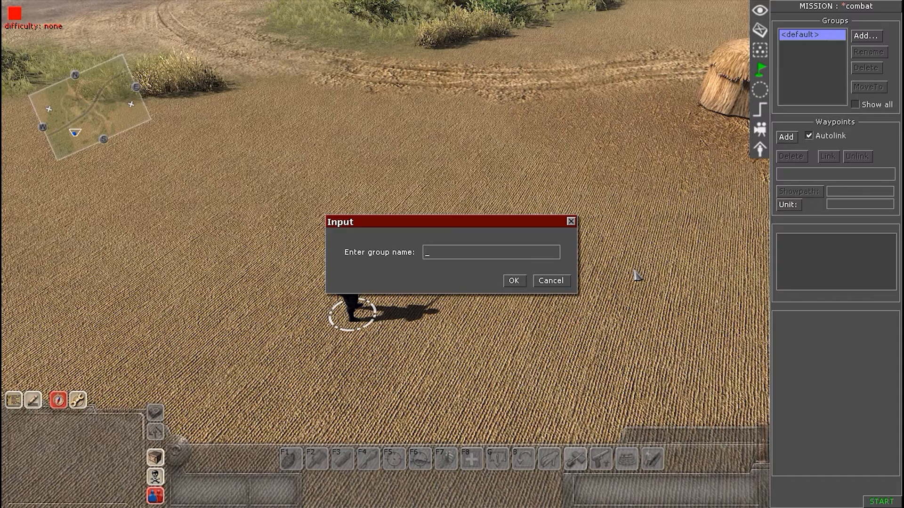
type("patrol")
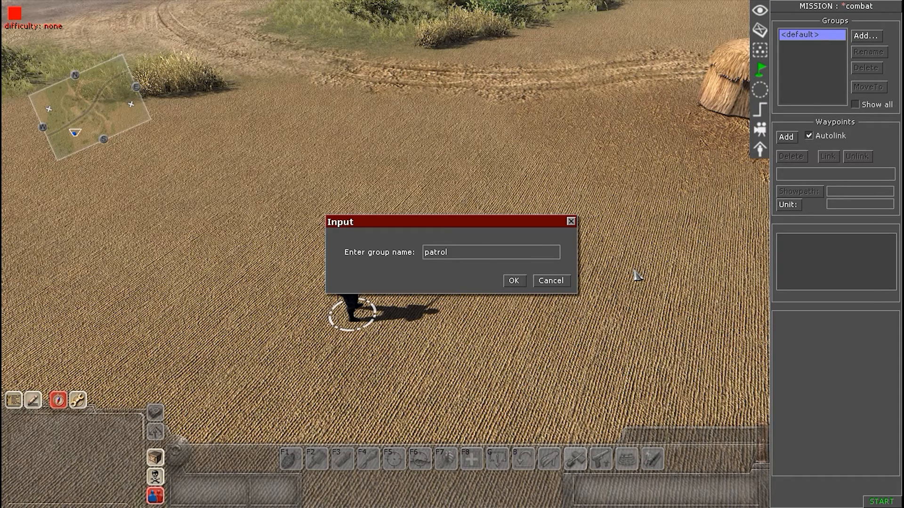
left_click(512, 281)
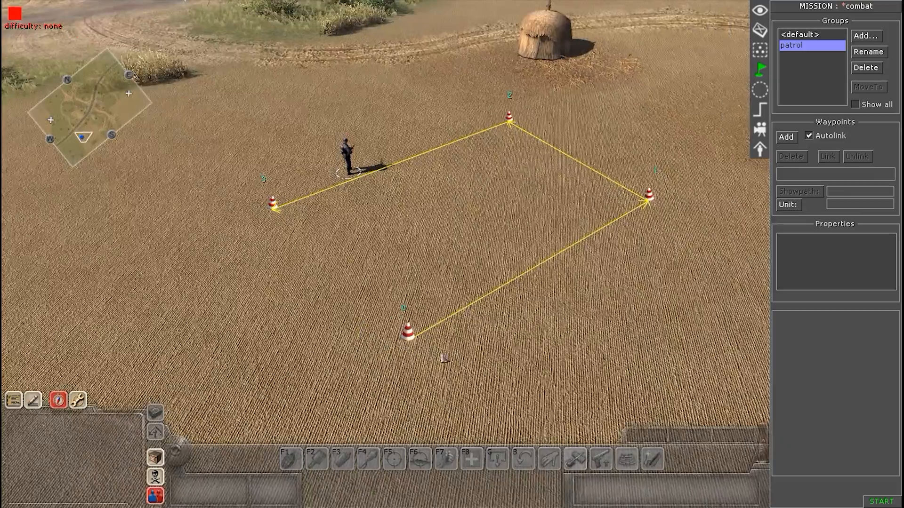
Step: Link the last waypoint back to the first, closing the four-point patrol loop
left_click(277, 204)
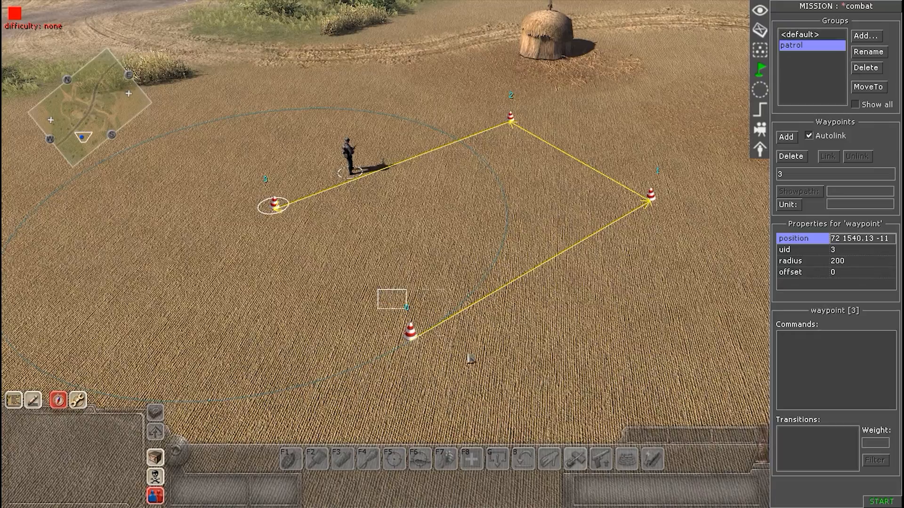
left_click(410, 336)
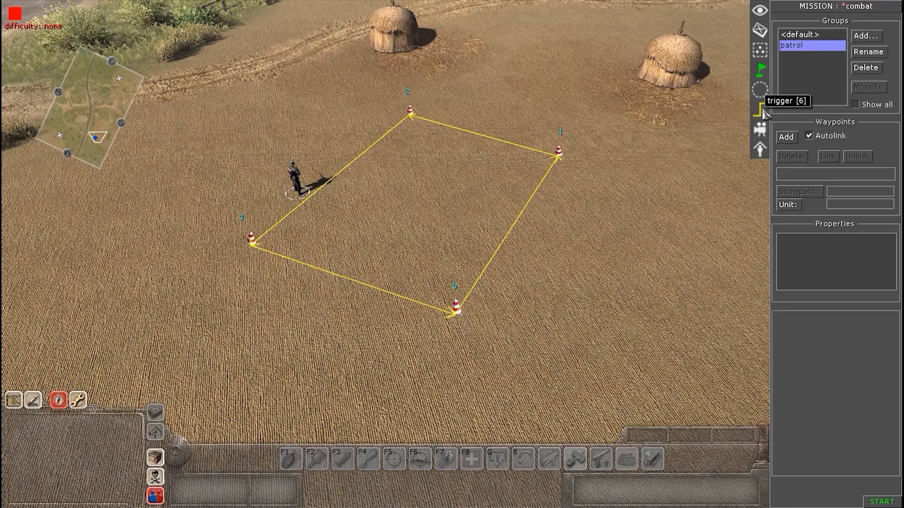
Step: Delete the environment trigger and add a new trigger named 'patrol'
left_click(760, 111)
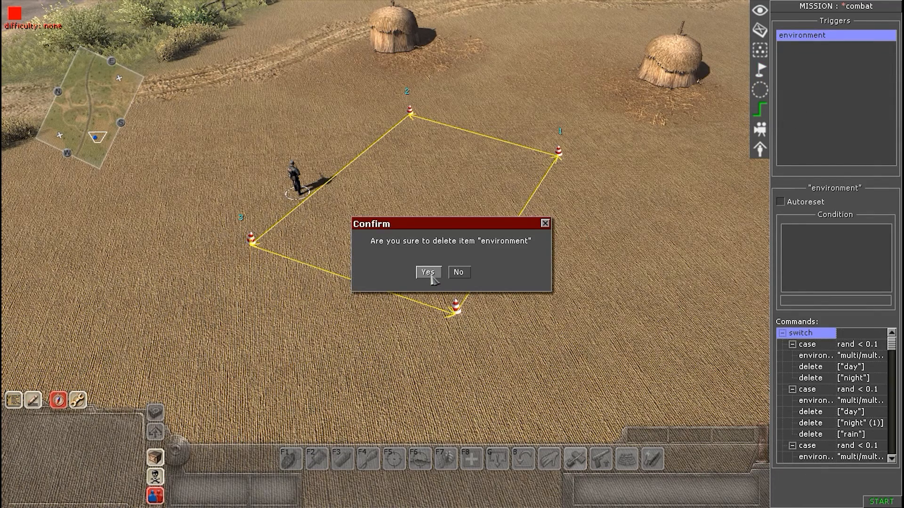
left_click(427, 271)
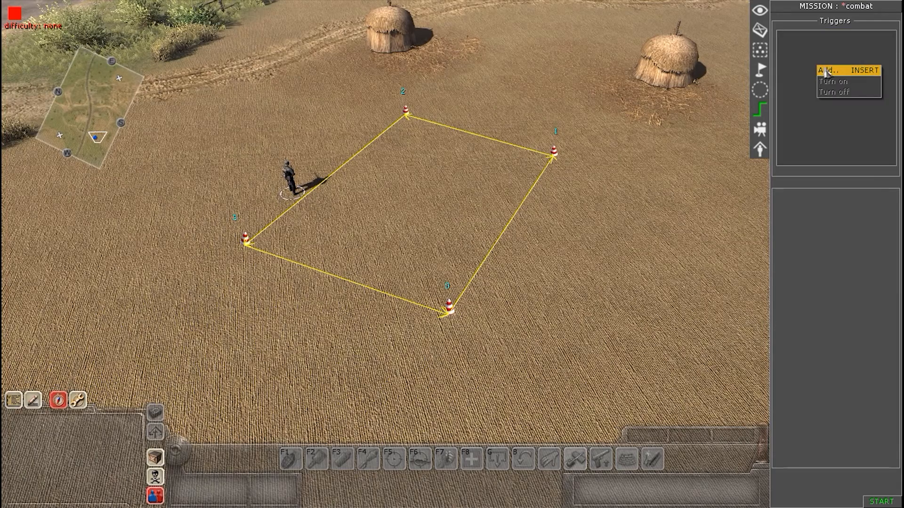
left_click(829, 70)
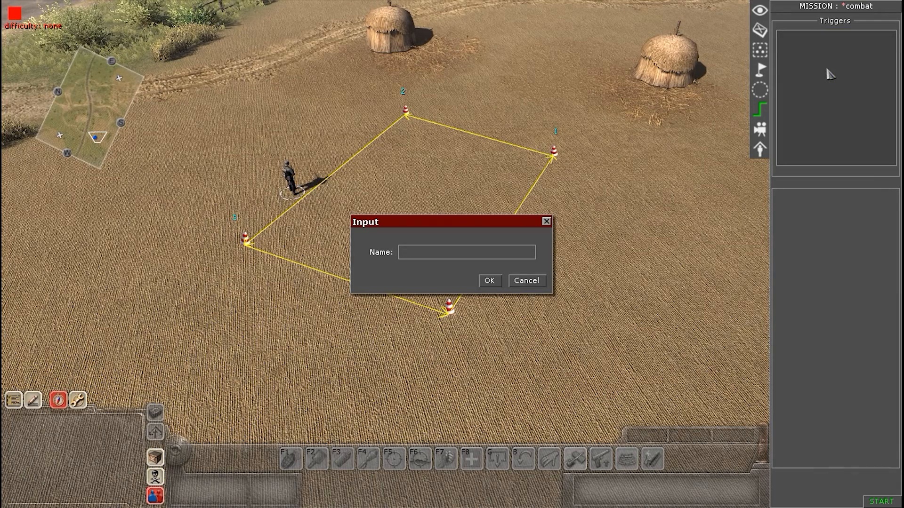
left_click(488, 281)
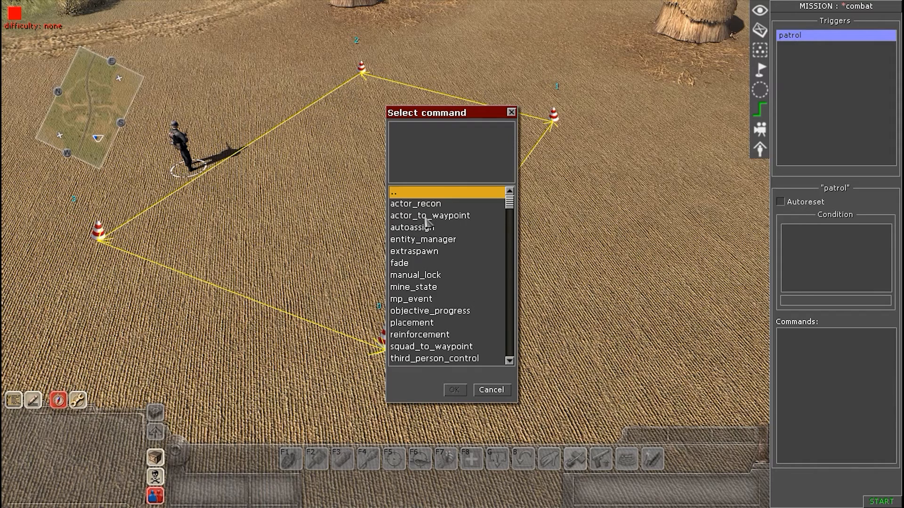
Step: Add an actor_to_waypoint command with its selector set to units tagged 'patrol'
double_click(429, 215)
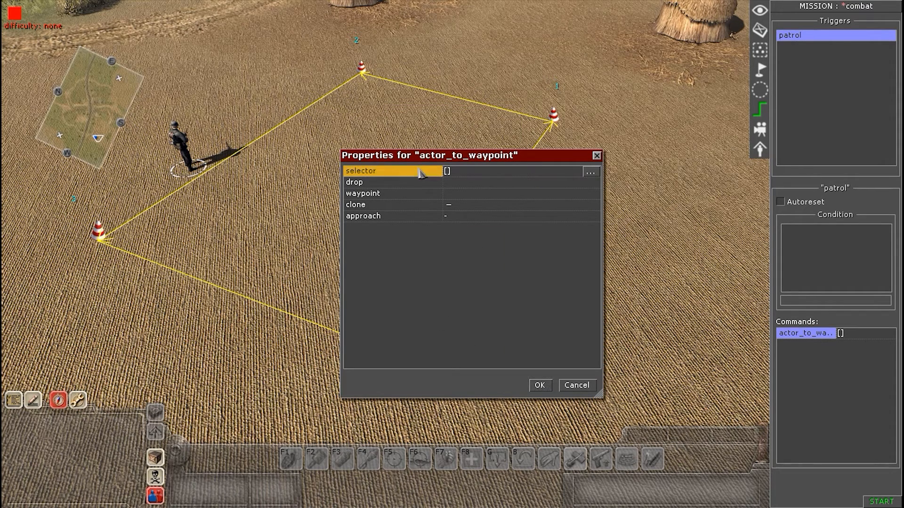
mouse_move(589, 176)
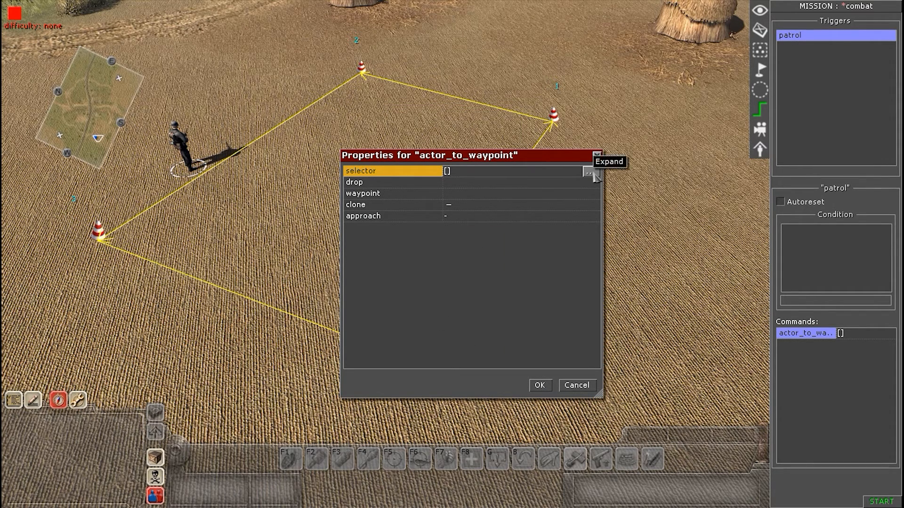
left_click(587, 173)
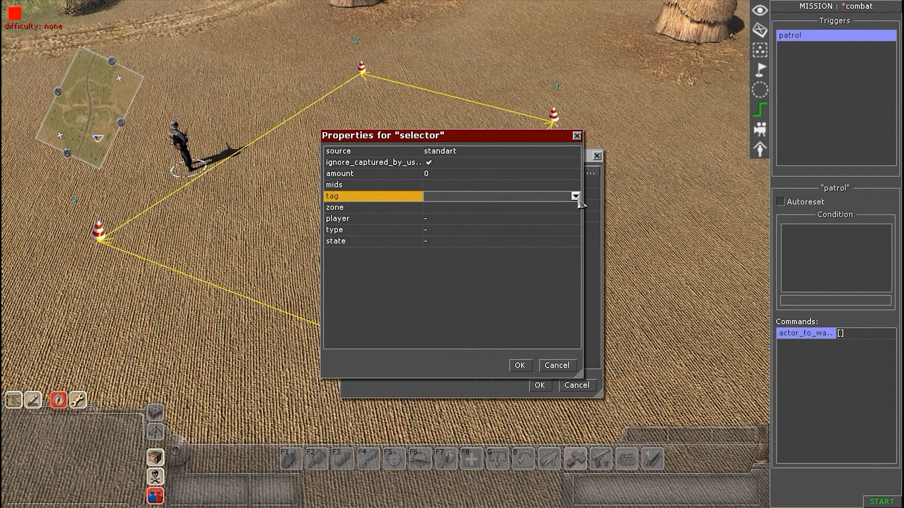
left_click(574, 196)
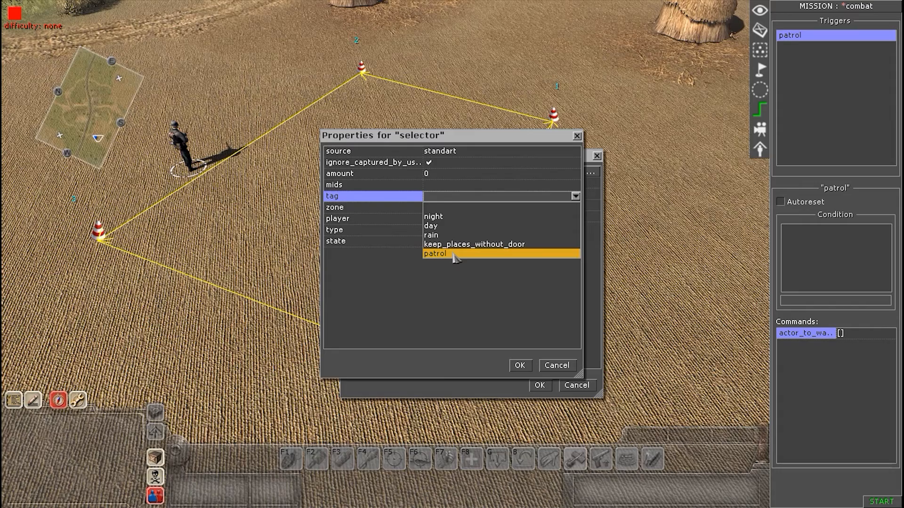
left_click(434, 253)
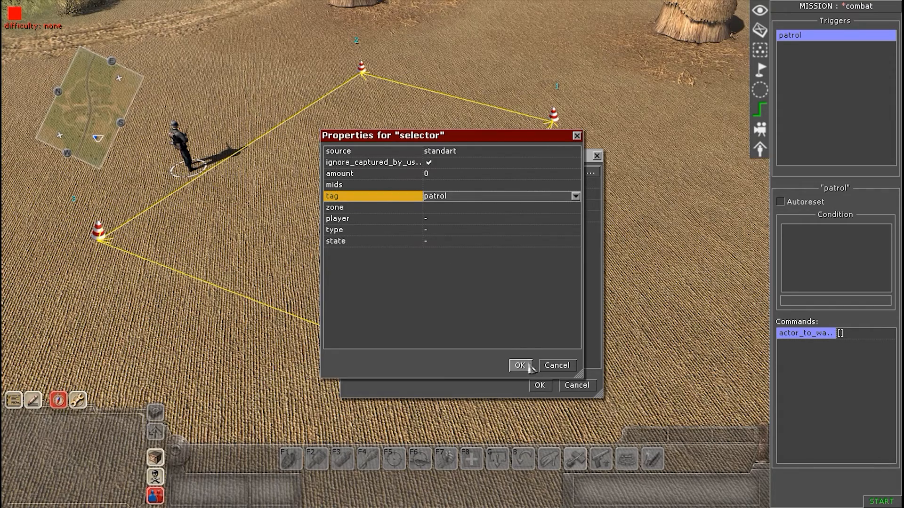
left_click(517, 365)
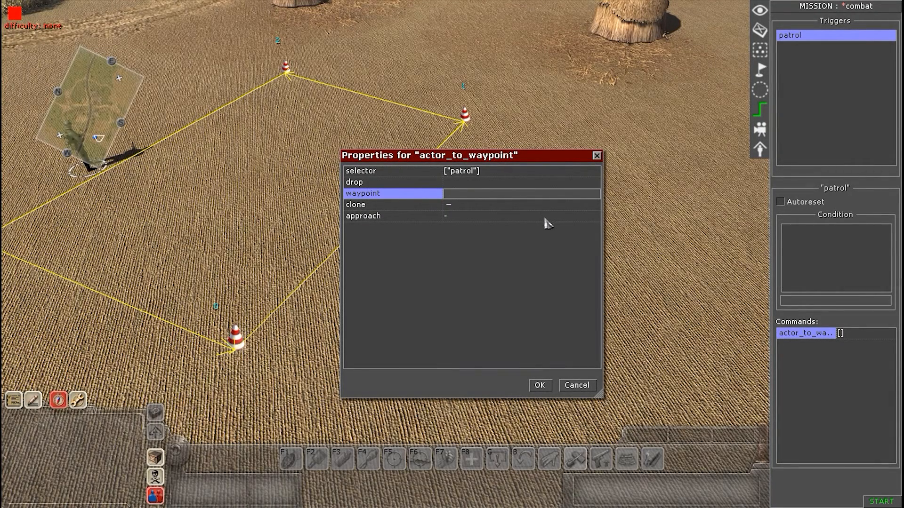
Step: Target waypoint 0 with approach teleport & rotate and confirm the command
type("0")
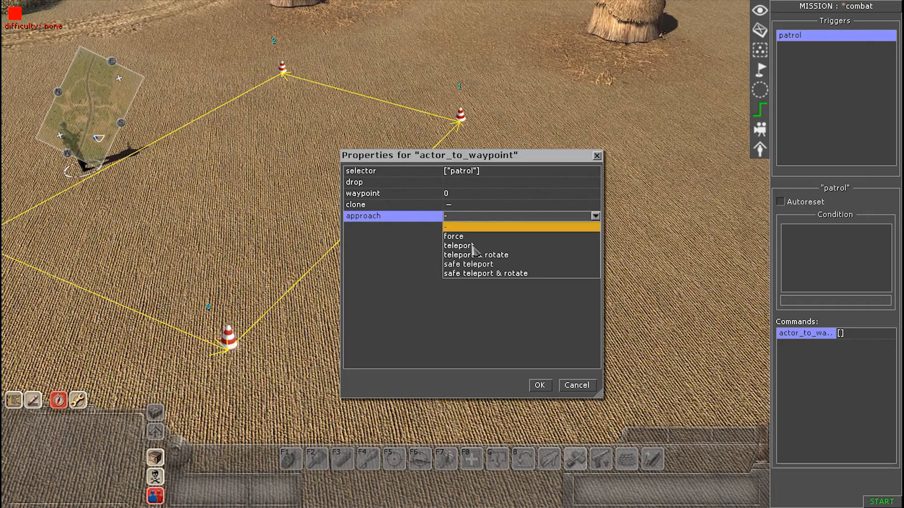
left_click(477, 255)
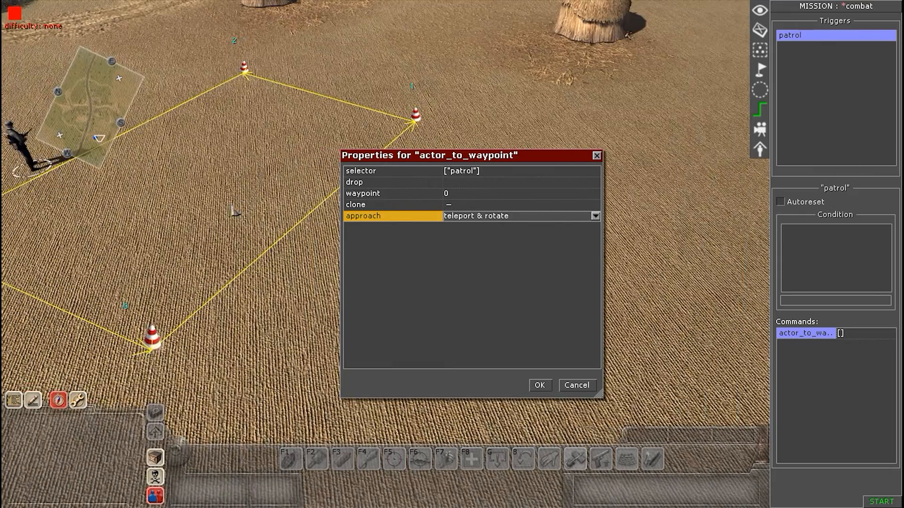
mouse_move(410, 161)
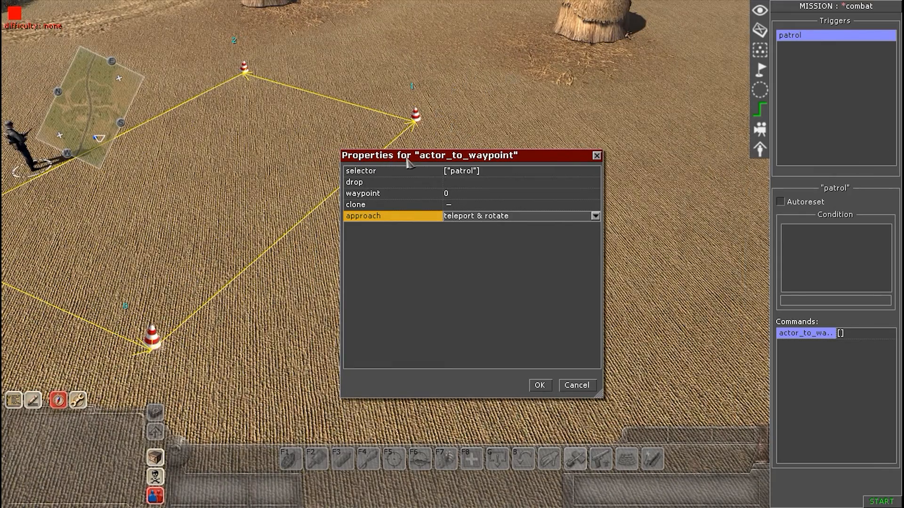
left_click(538, 385)
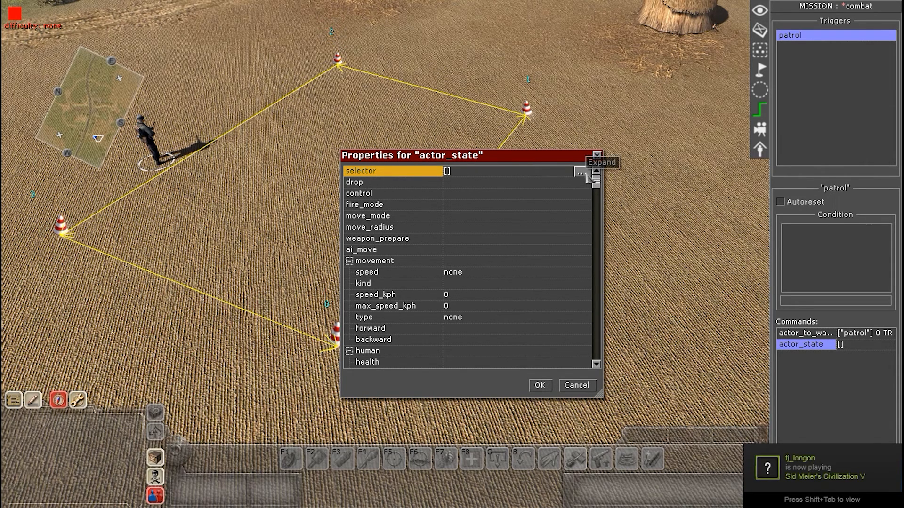
Step: Set the actor_state selector to tag 'patrol' with movement speed walk and confirm
left_click(601, 162)
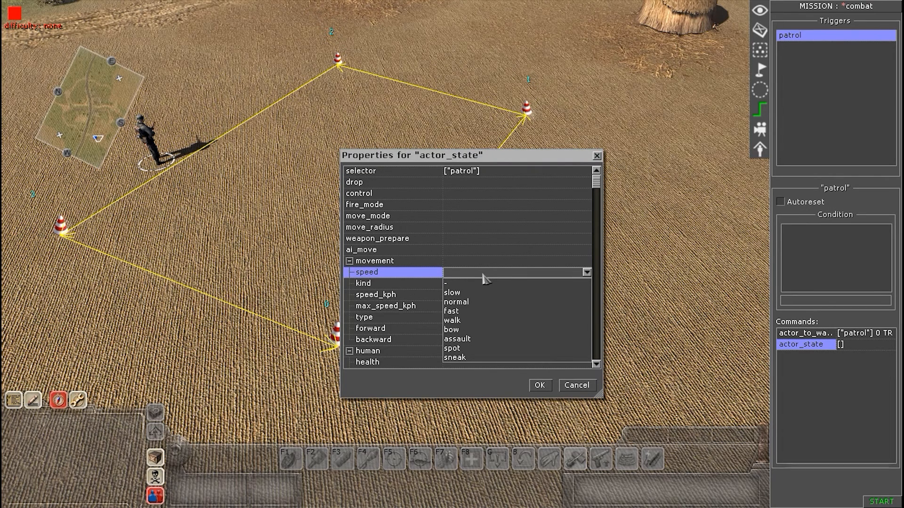
left_click(451, 320)
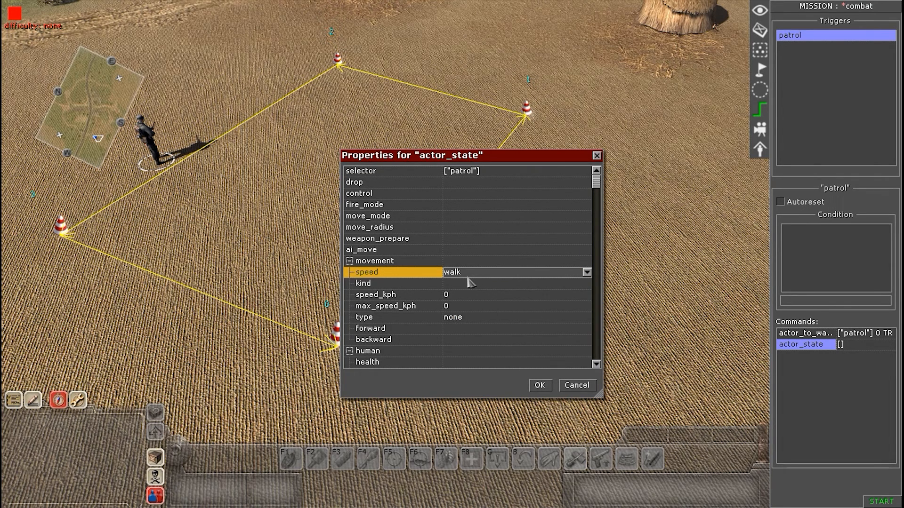
mouse_move(540, 385)
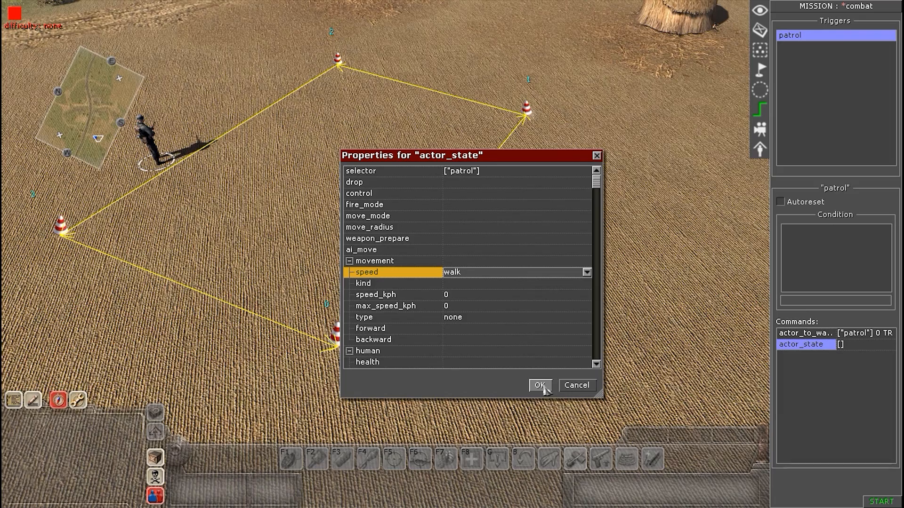
left_click(538, 385)
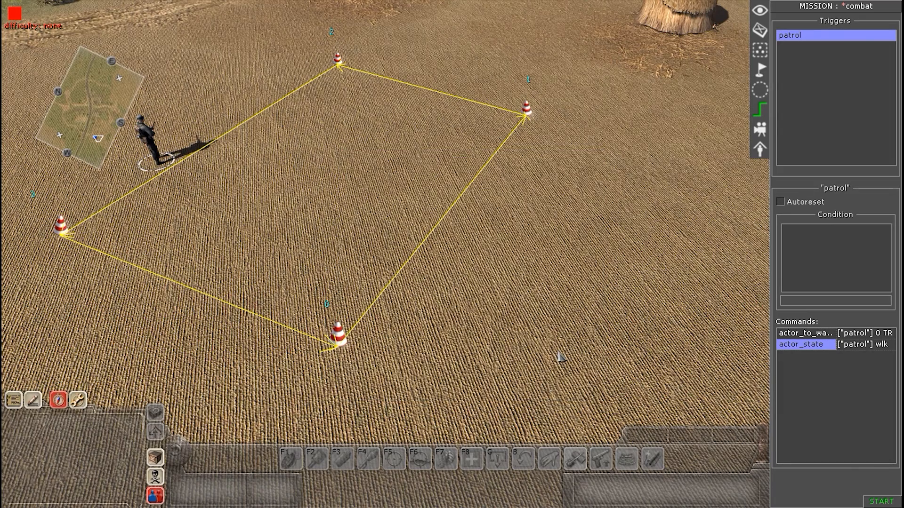